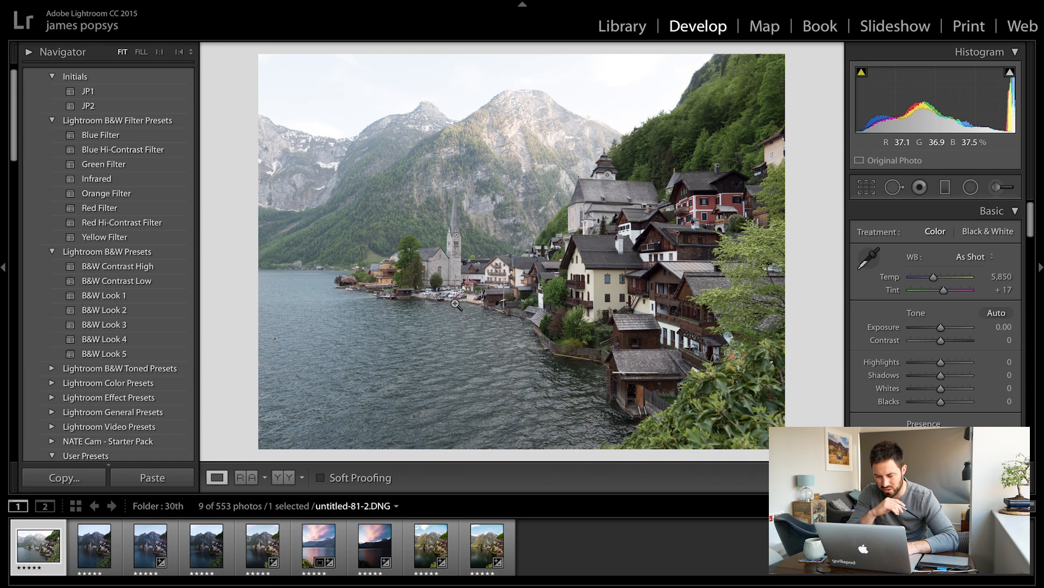
# - Load the blue-hour Hallstatt photo untitled-139-2.DNG in the Develop module
pyautogui.click(95, 548)
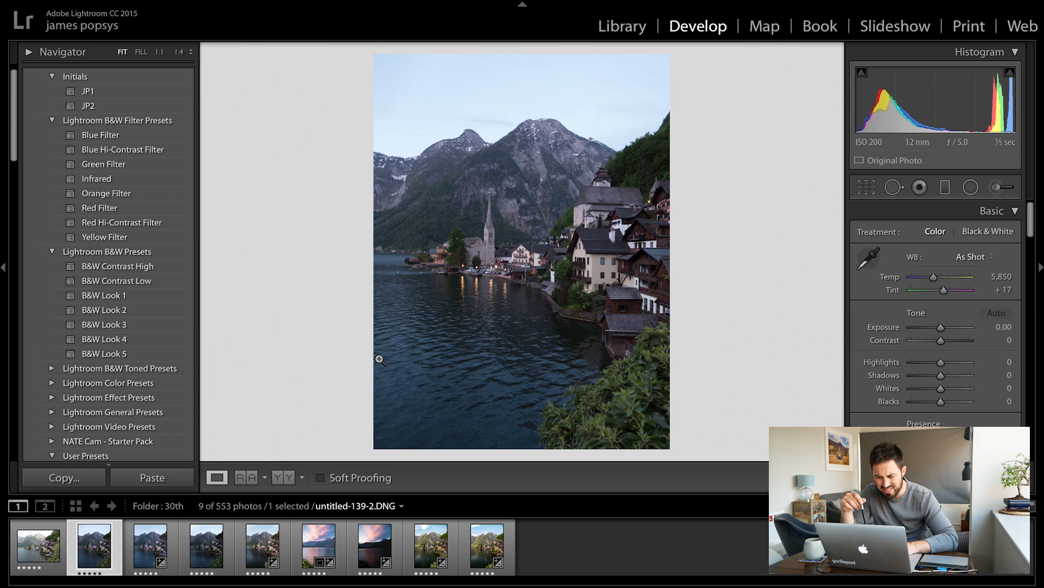
pyautogui.click(318, 546)
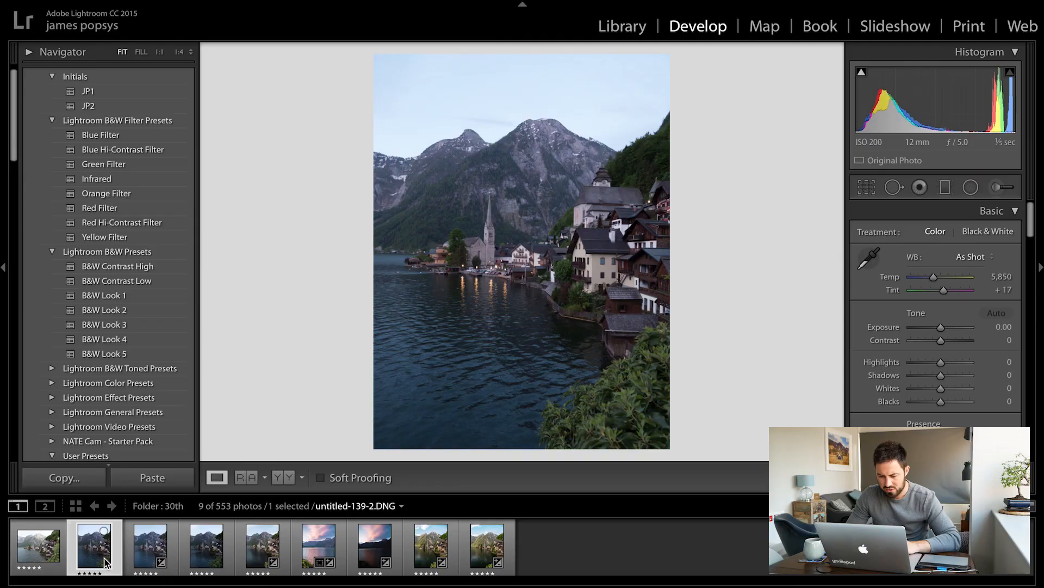
# - Step through the filmstrip and land on the sunny blue-sky shot untitled-199.DNG
pyautogui.click(150, 547)
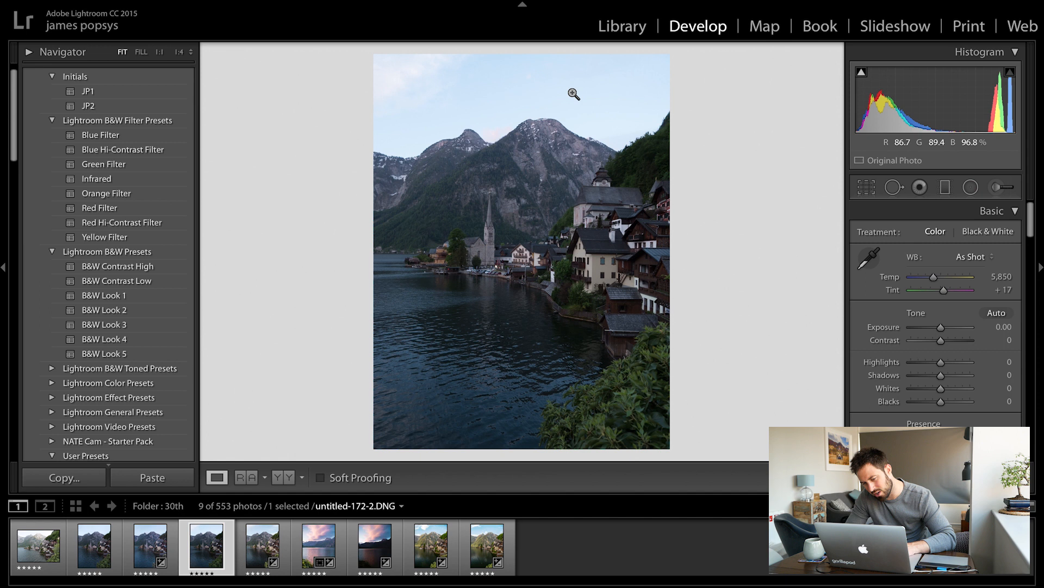
pyautogui.moveTo(593, 132)
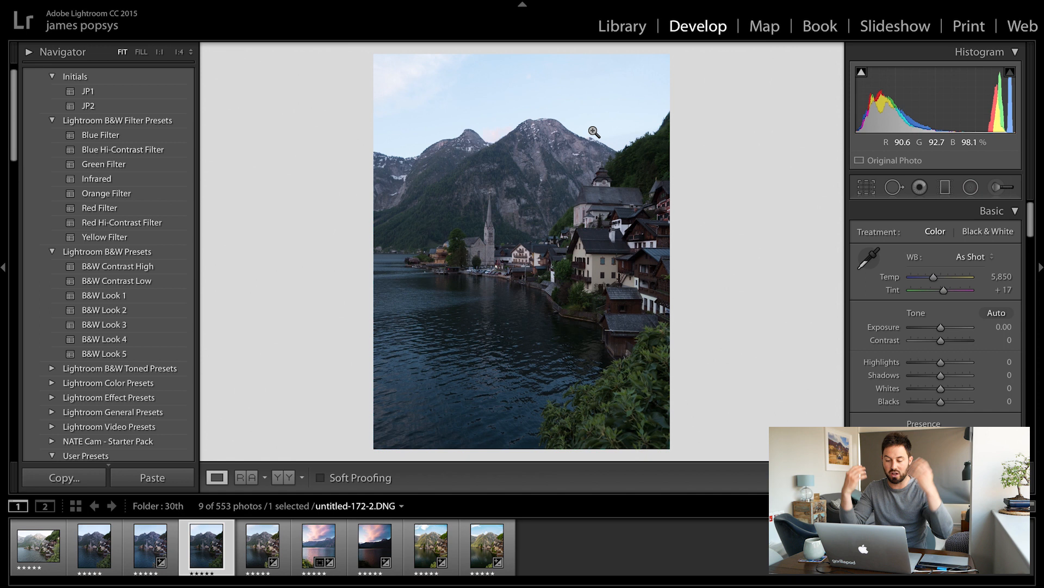
pyautogui.click(262, 547)
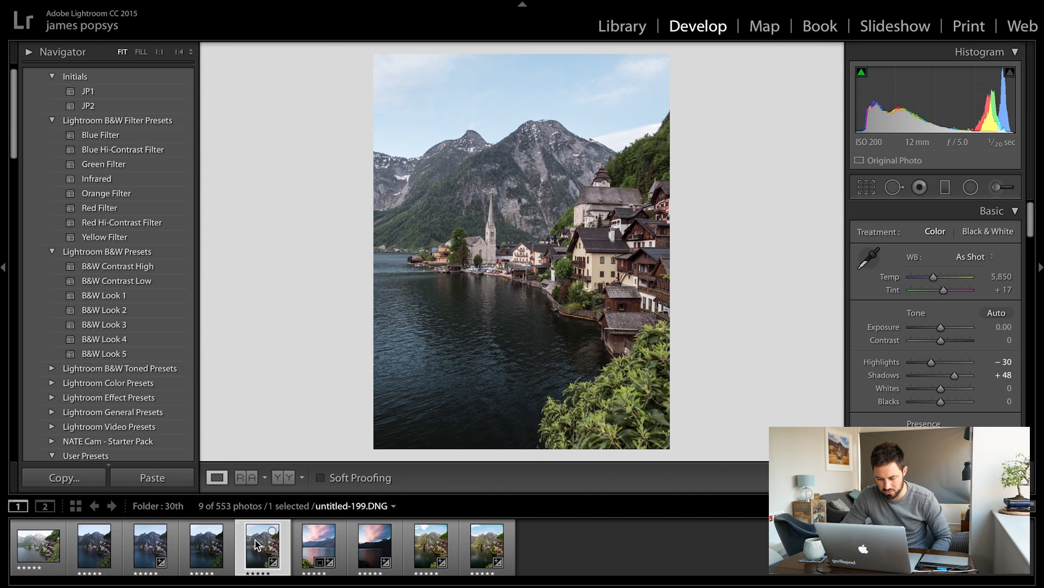
# - Bring up the pink sunset sky HDR photo untitled-158-HDR.dng from the filmstrip
pyautogui.click(318, 549)
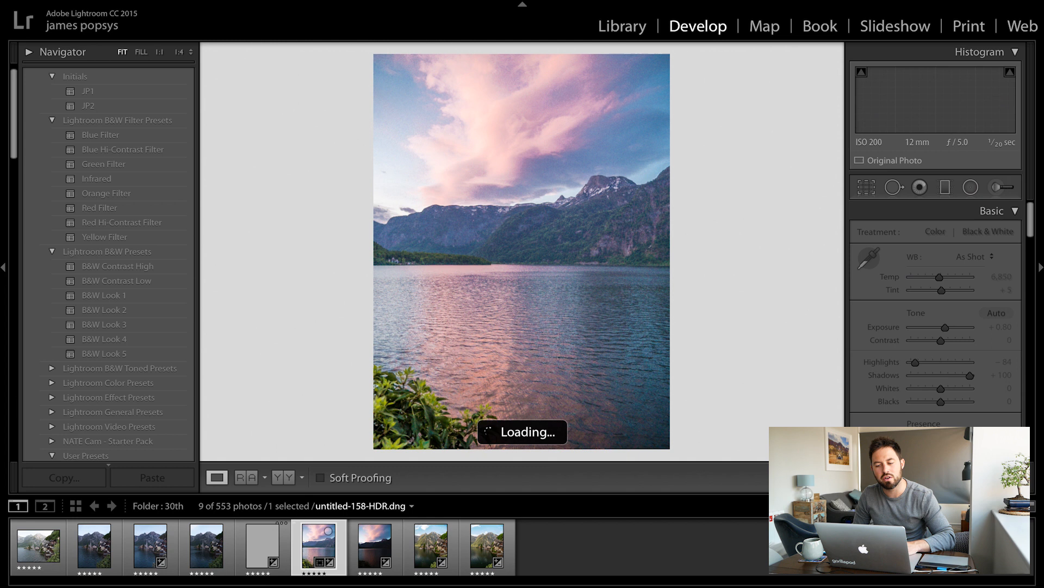
pyautogui.click(376, 546)
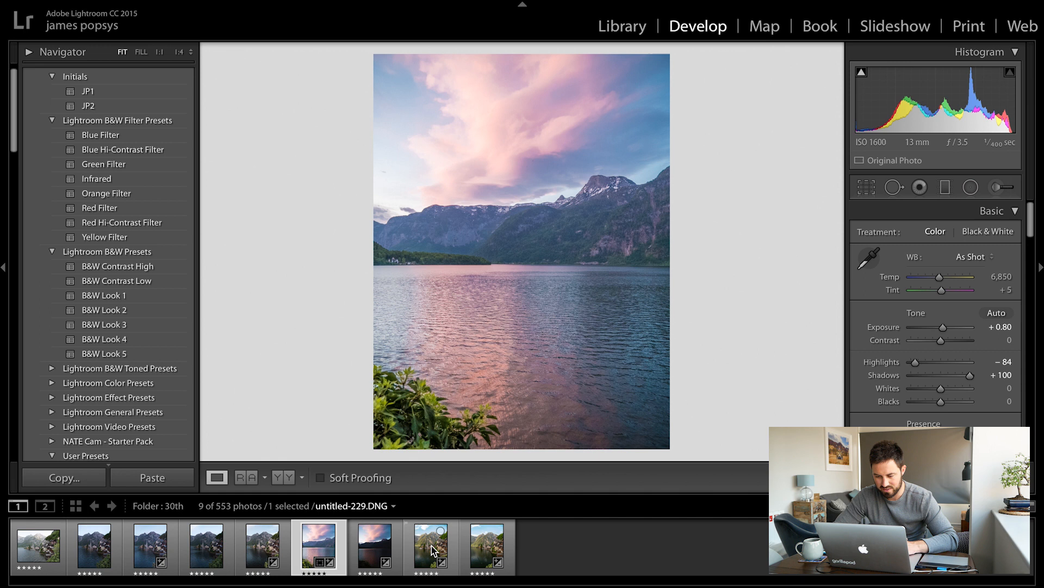
# - Inspect the sunny cloud shot untitled-229.DNG, then move to the village shot untitled-250.DNG
pyautogui.click(431, 546)
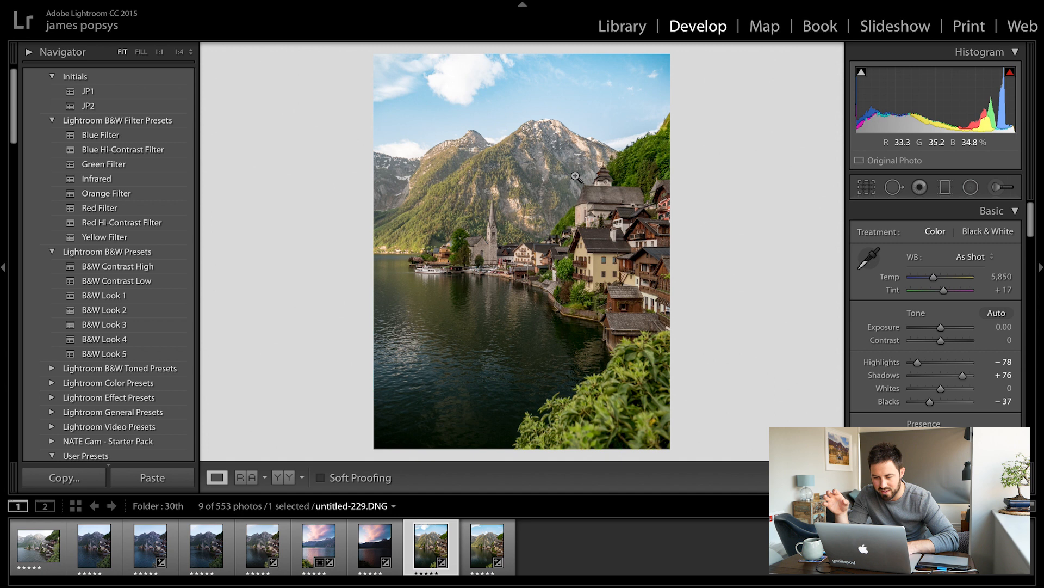
pyautogui.moveTo(473, 266)
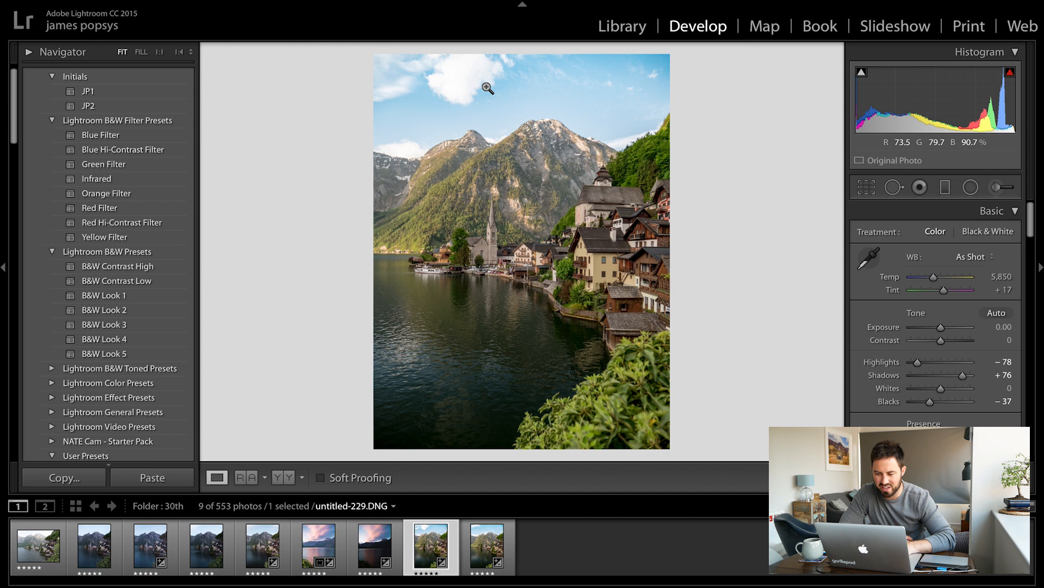
pyautogui.click(320, 548)
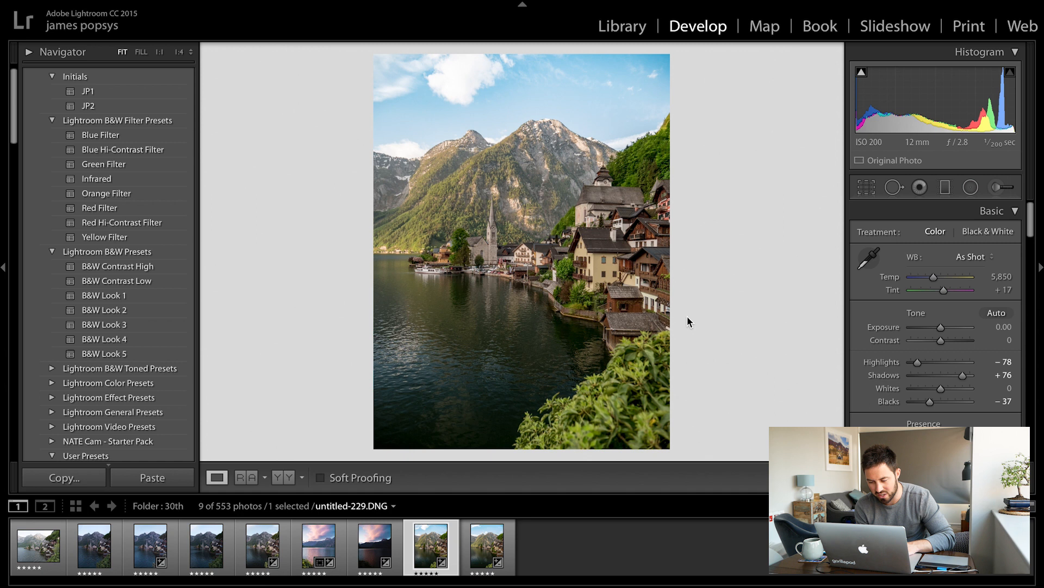
pyautogui.moveTo(406, 495)
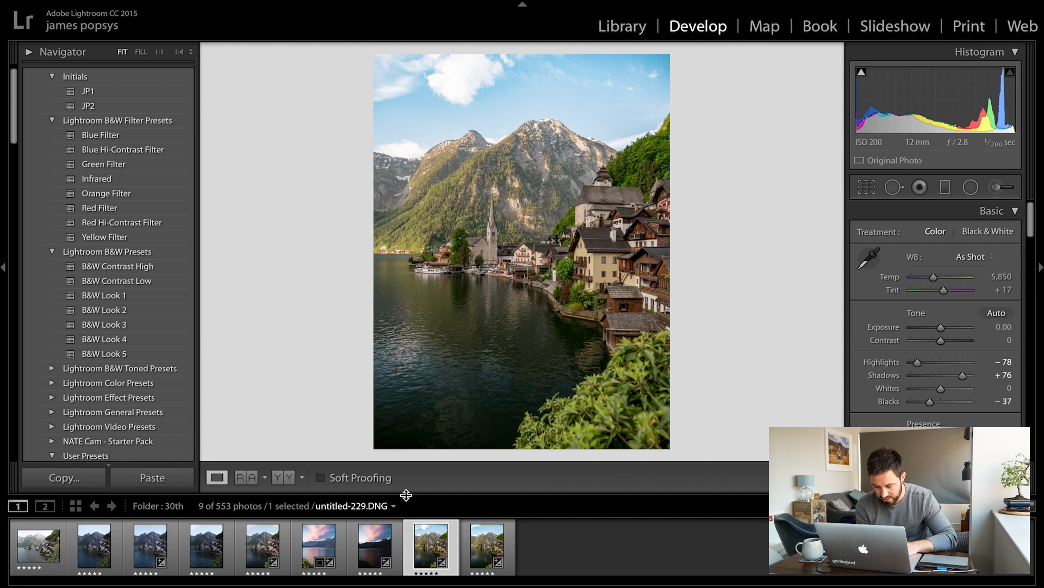
pyautogui.click(487, 546)
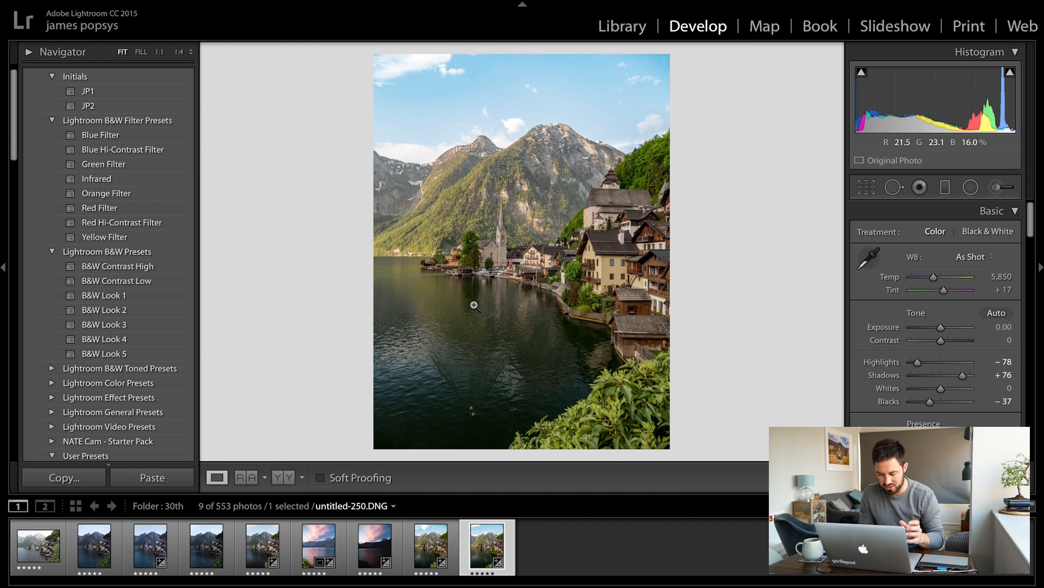
# - Revisit untitled-229.DNG, return to the sunset HDR, and begin gathering photos to combine
pyautogui.click(431, 546)
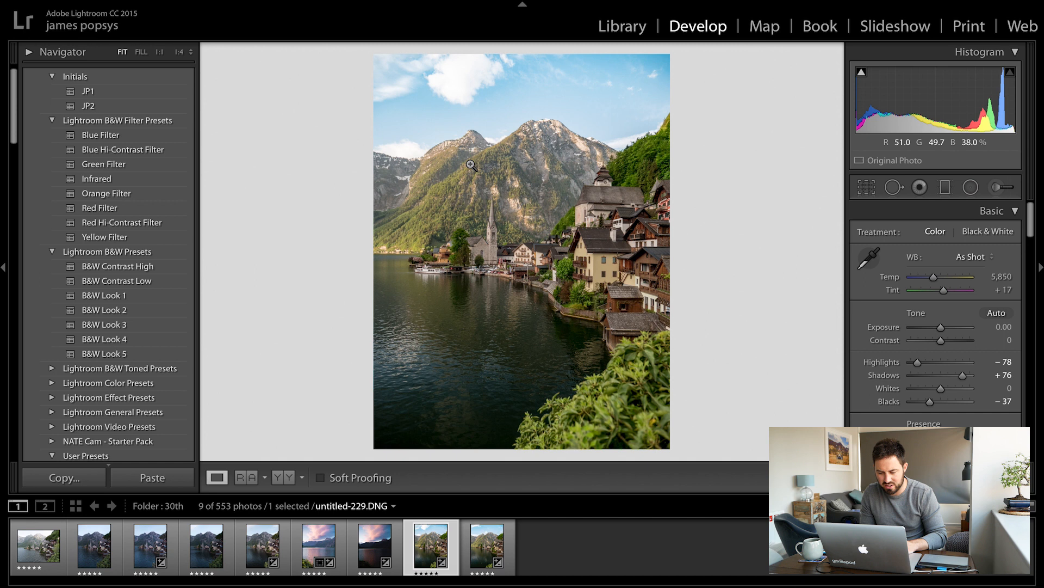
pyautogui.click(318, 546)
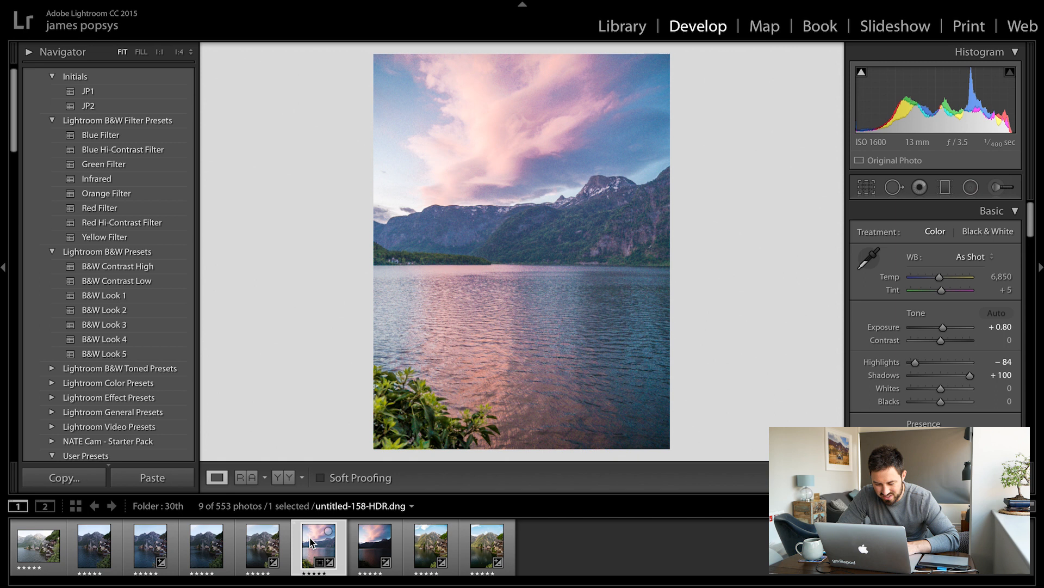
pyautogui.moveTo(466, 172)
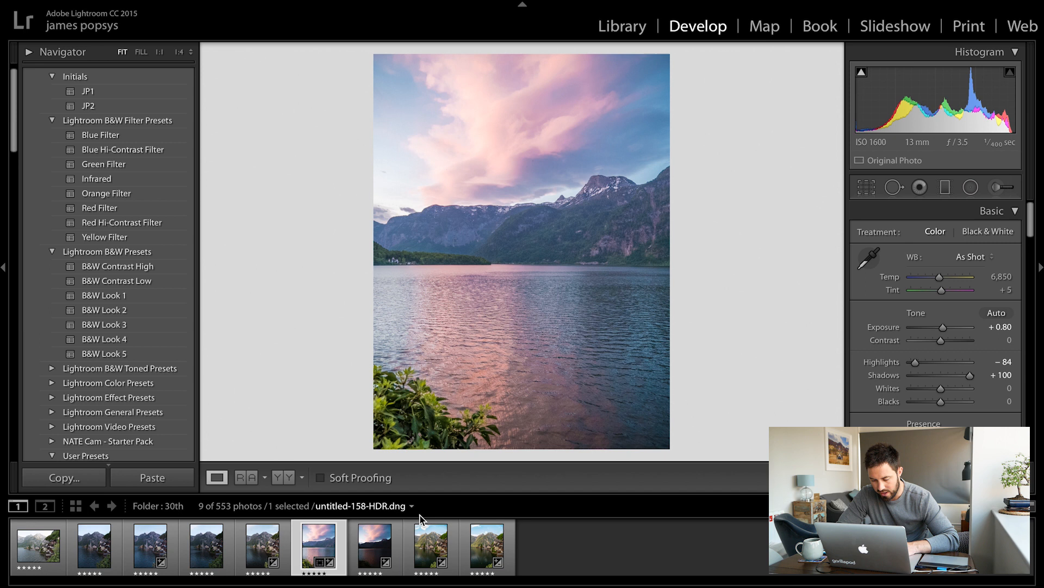
pyautogui.click(431, 546)
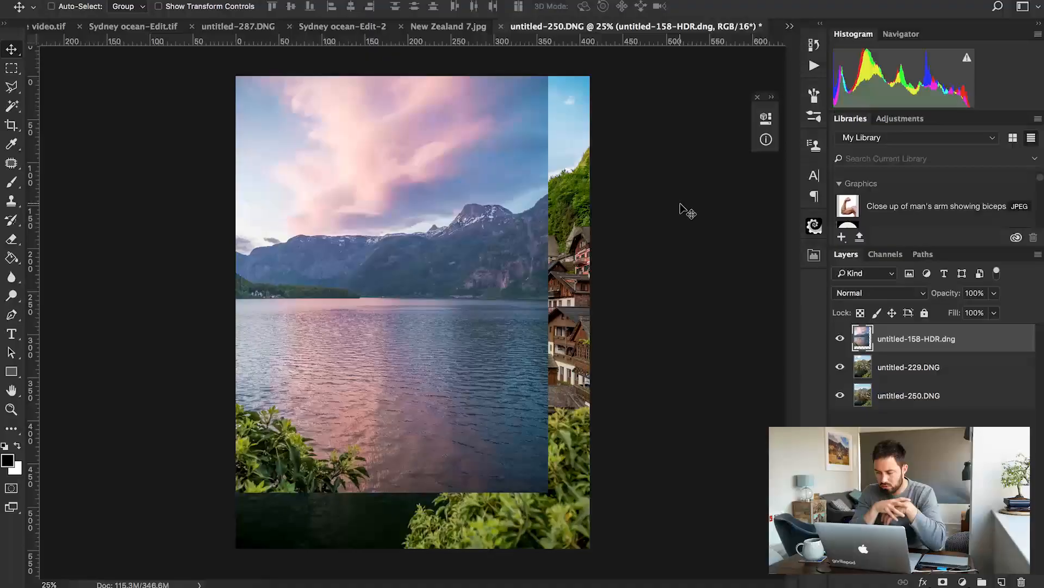
# - Hide the sunset HDR layer in the new three-layer Photoshop document
pyautogui.click(840, 339)
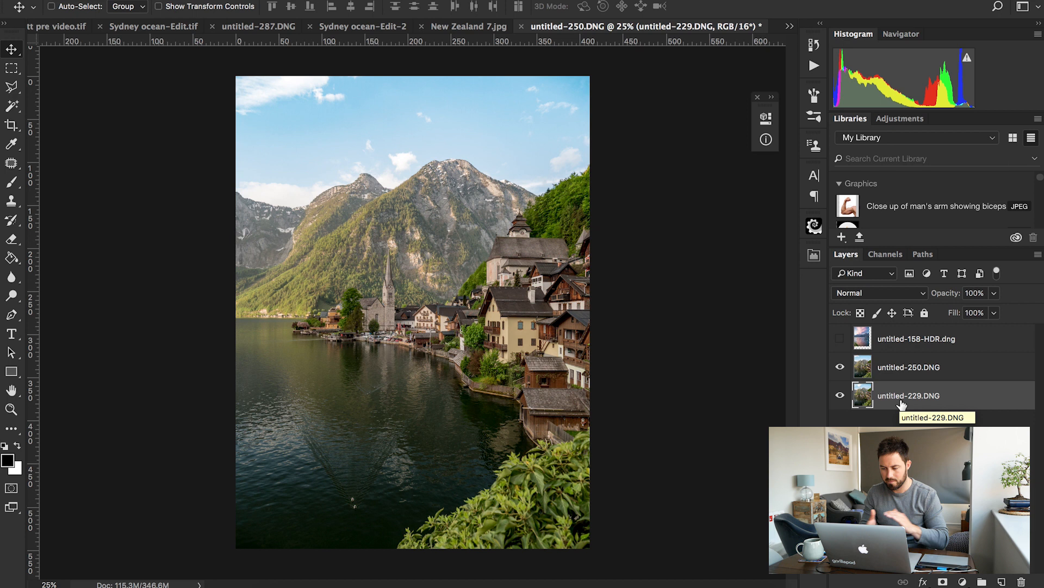
# - Select the untitled-229 base exposure layer to start blending the two exposures
pyautogui.click(910, 366)
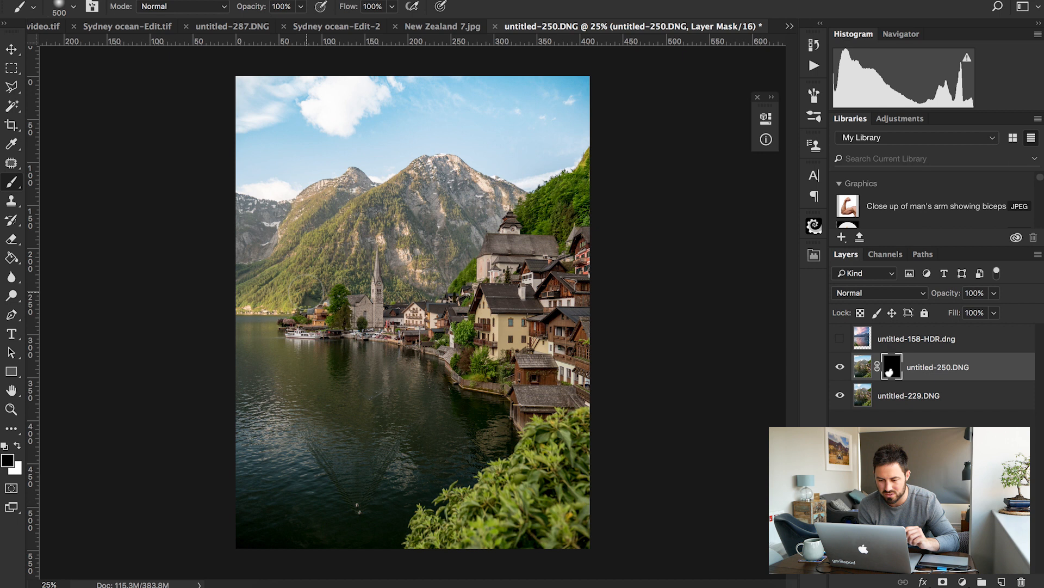
# - Make the untitled-158-HDR sunset layer visible over the village blend
pyautogui.click(840, 338)
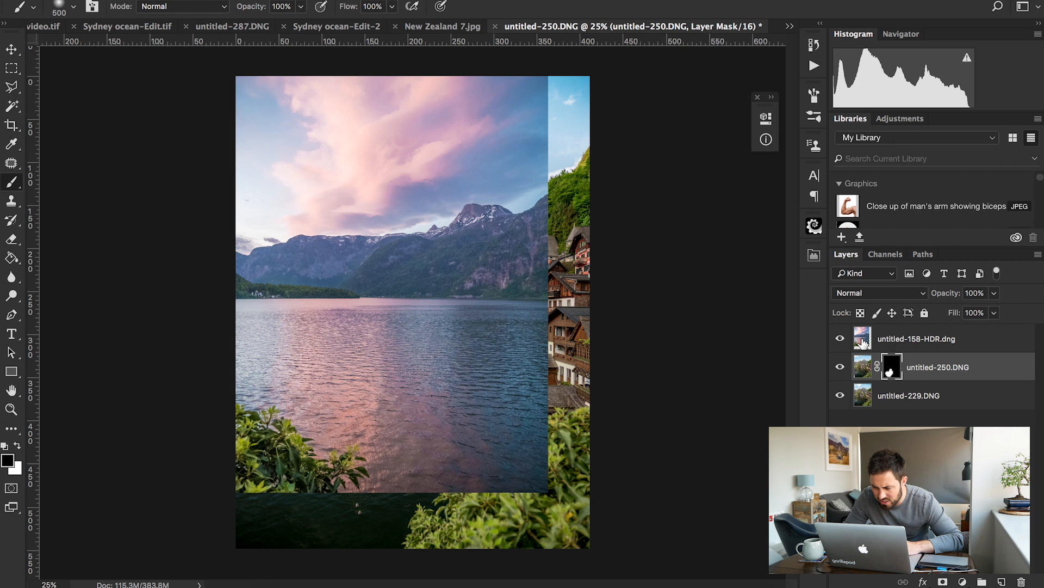
pyautogui.moveTo(527, 299)
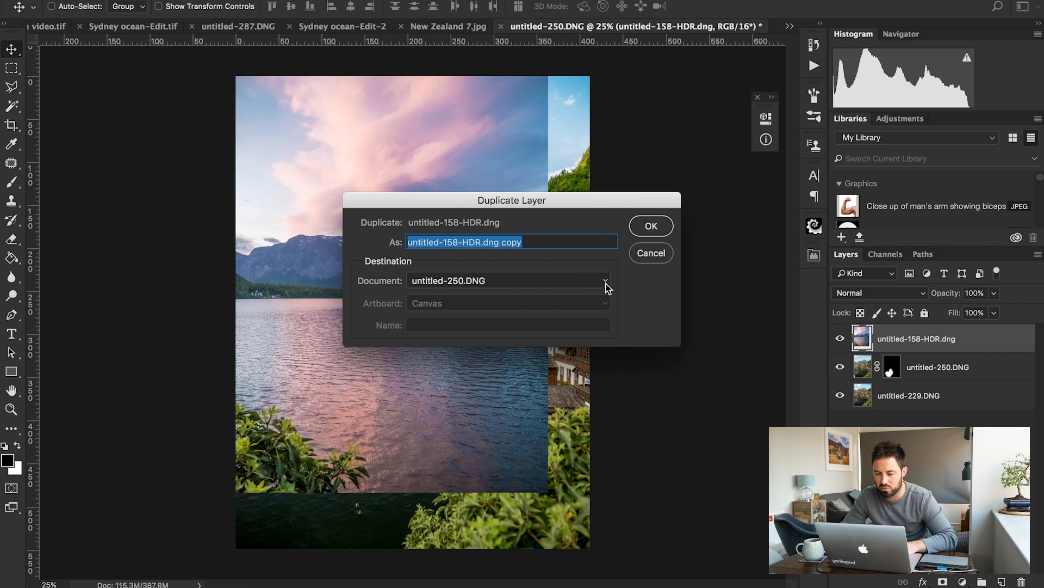
# - Duplicate the sunset layer to a new document and resize it to 3888 px wide with Preserve Details resampling
pyautogui.click(650, 225)
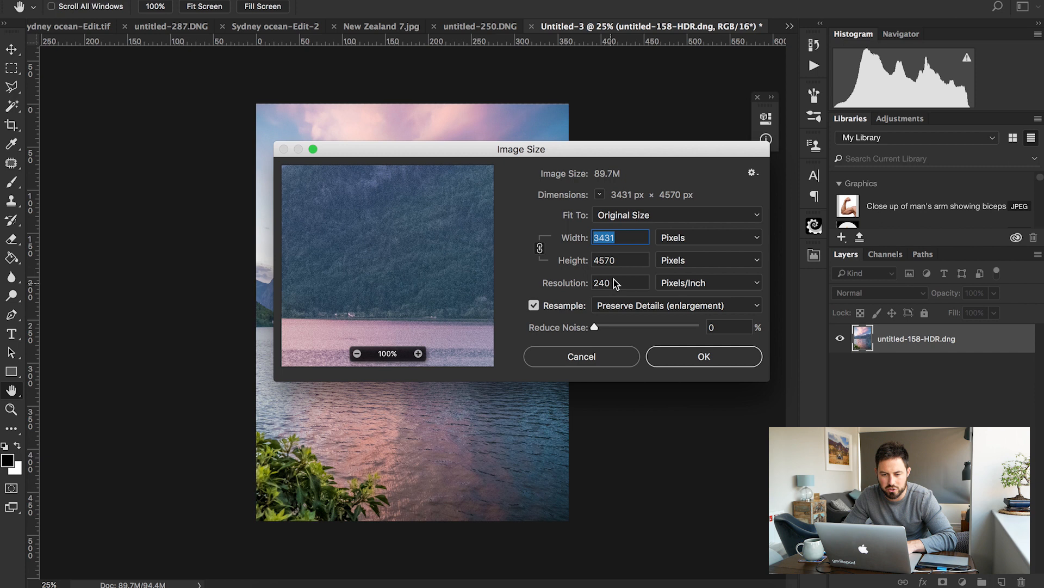
pyautogui.write('3888')
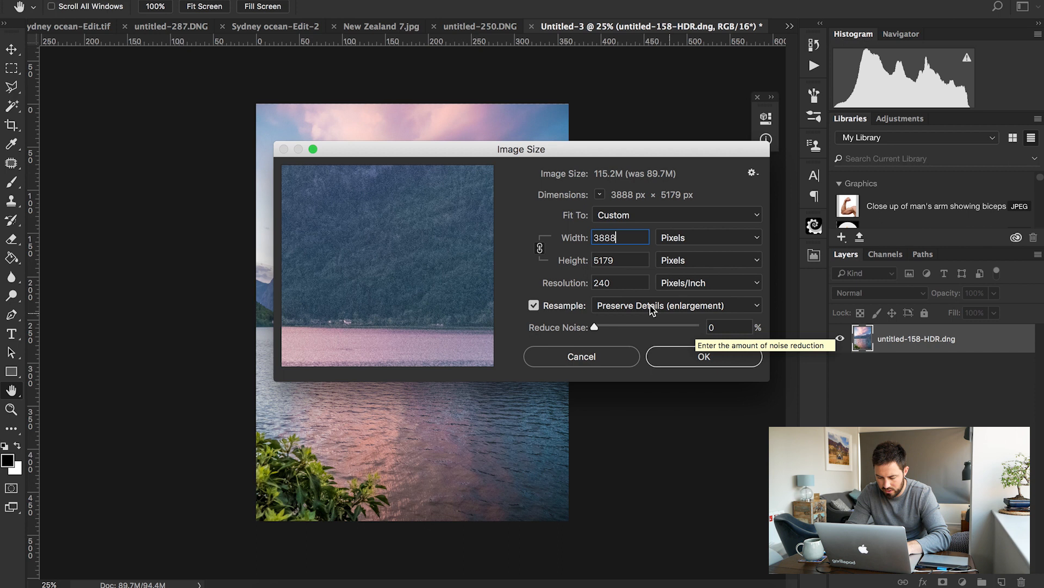
pyautogui.click(674, 305)
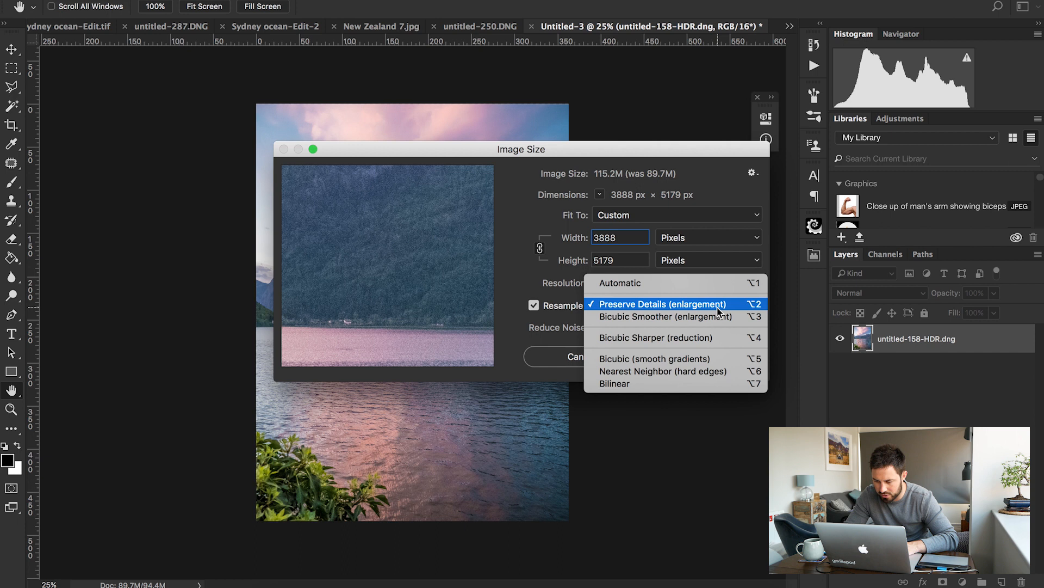
pyautogui.click(660, 304)
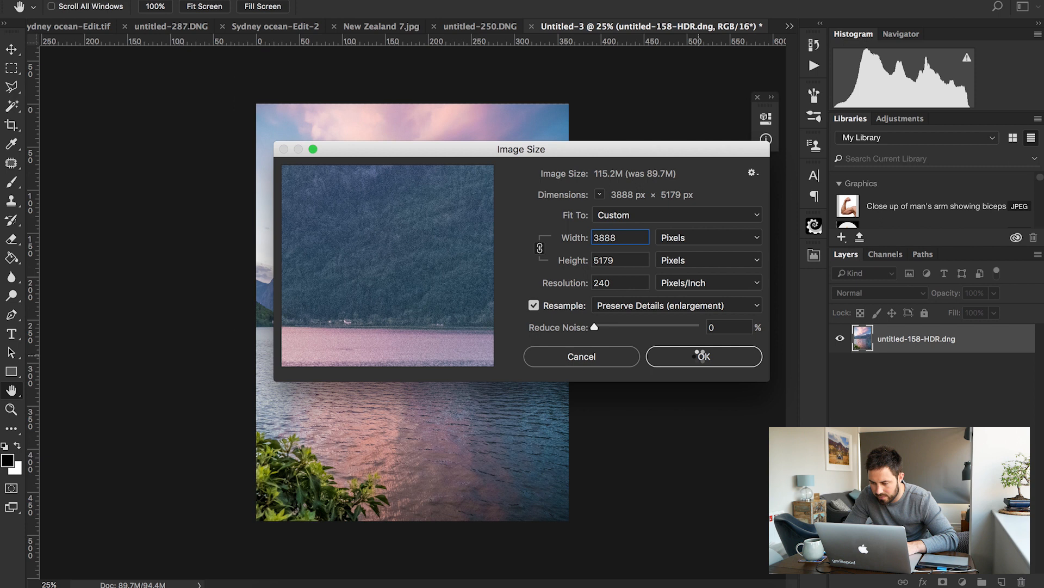
pyautogui.click(702, 356)
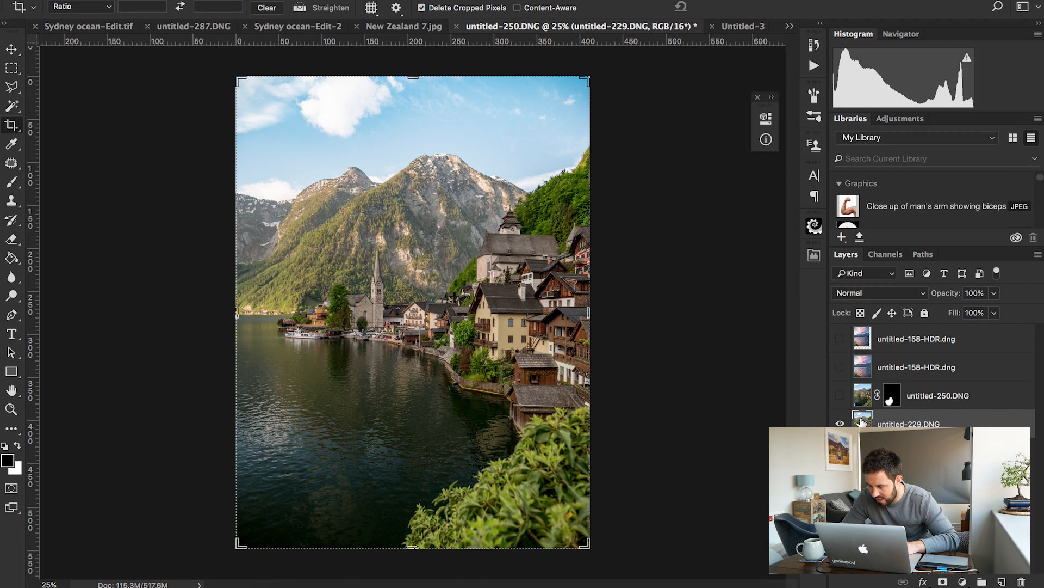
# - Duplicate the Blue channel and push it with Levels so the sky goes pure white over black land
pyautogui.click(886, 253)
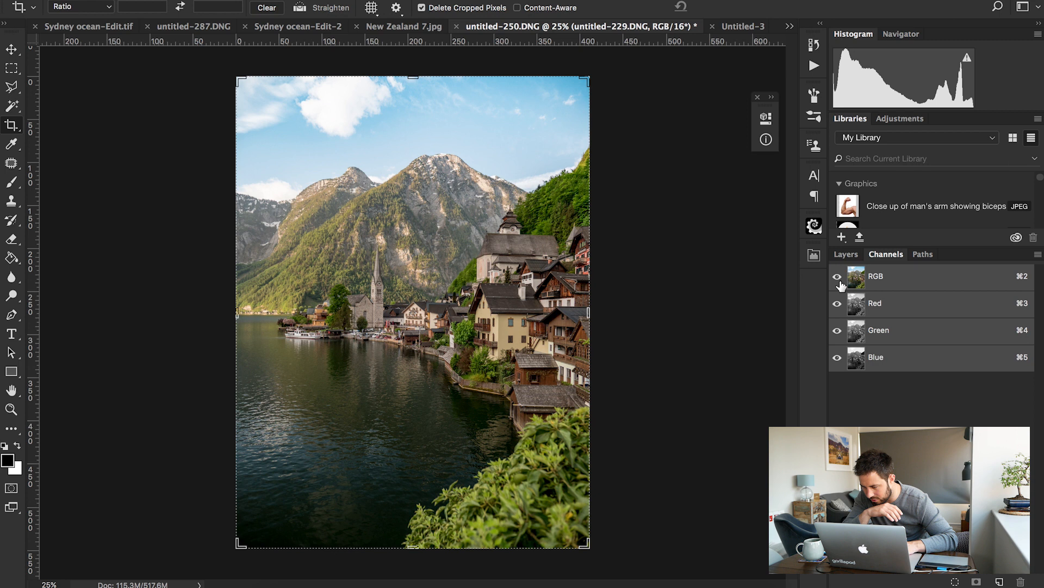
pyautogui.click(837, 364)
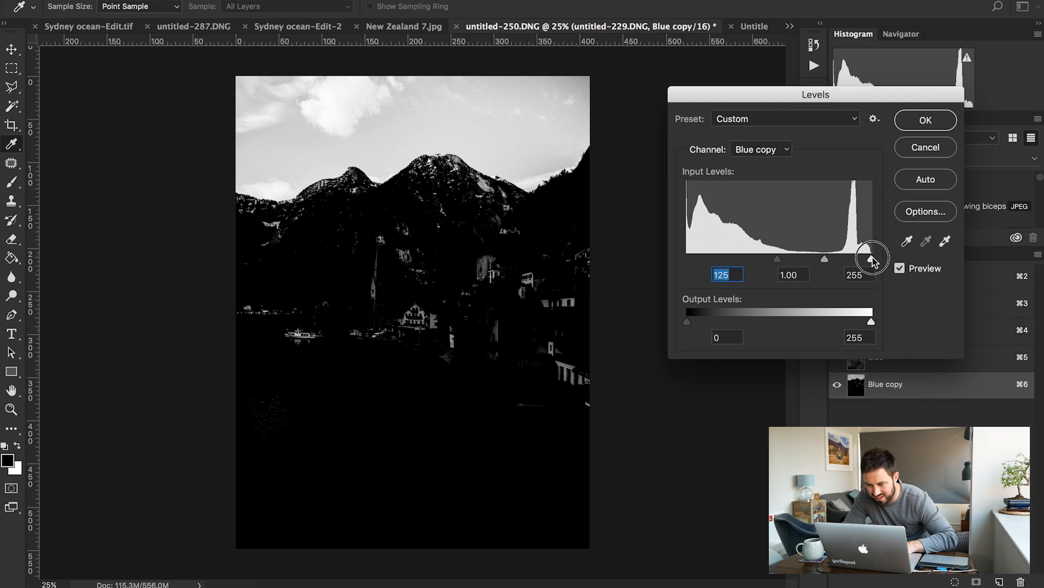
pyautogui.moveTo(873, 259); pyautogui.dragTo(841, 259)
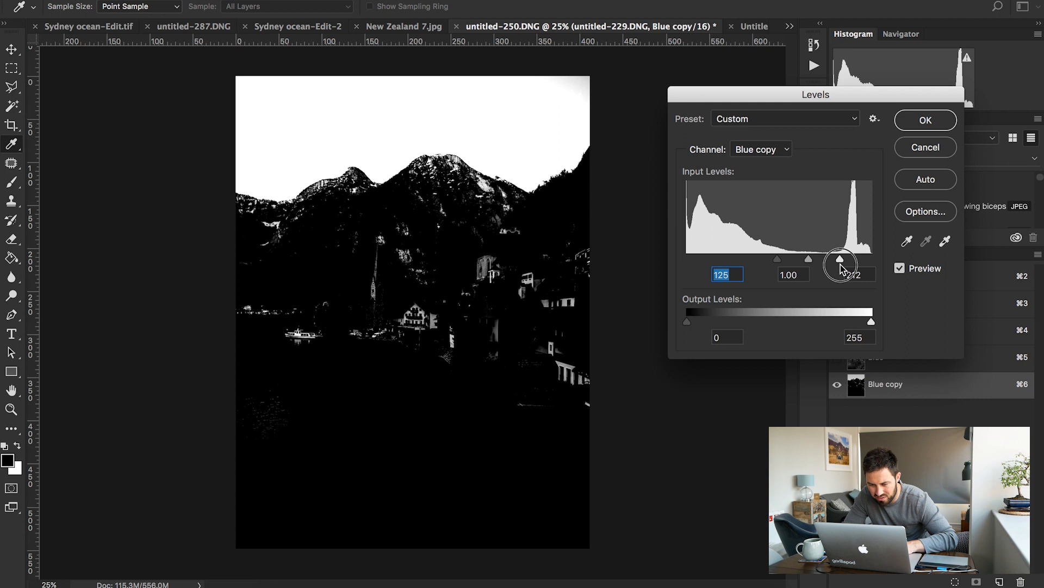
pyautogui.click(925, 119)
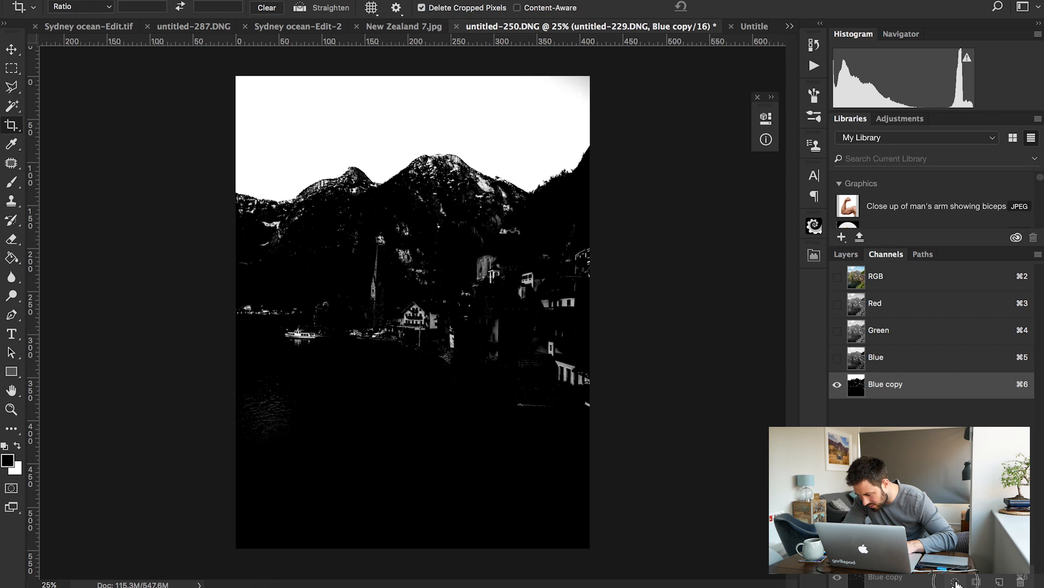
# - Load the Blue copy channel as a selection and mask the sunset layer to the sky
pyautogui.click(845, 254)
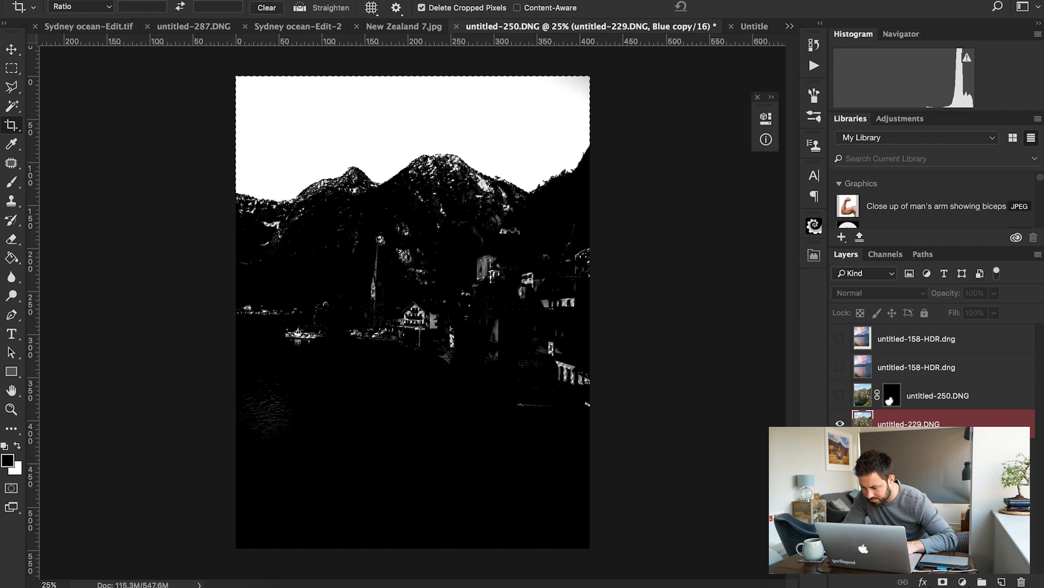
pyautogui.click(840, 367)
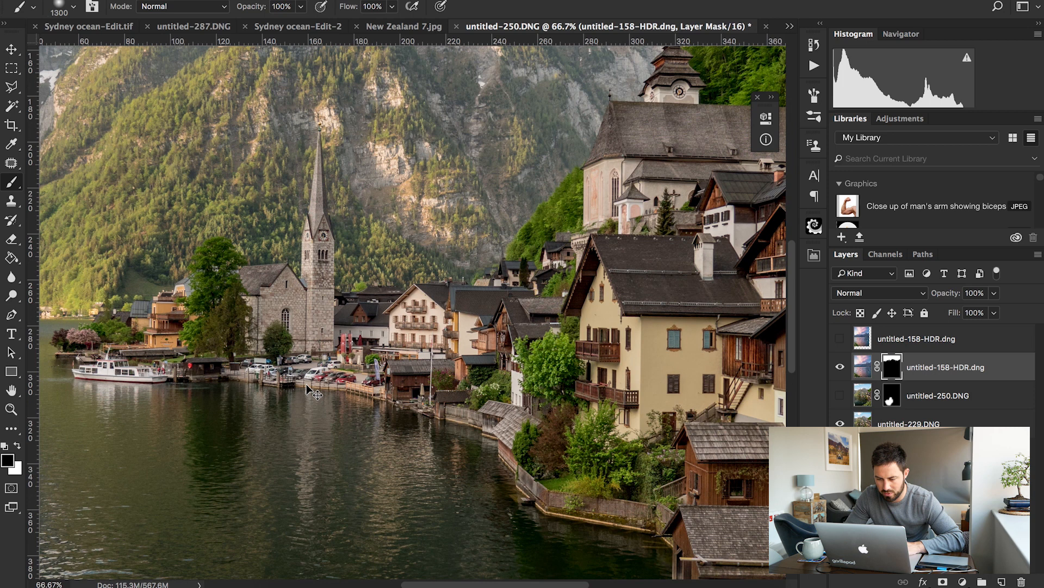
# - Brush the sunset mask at 63% opacity to ease the clouds into the mountain skyline
pyautogui.click(180, 6)
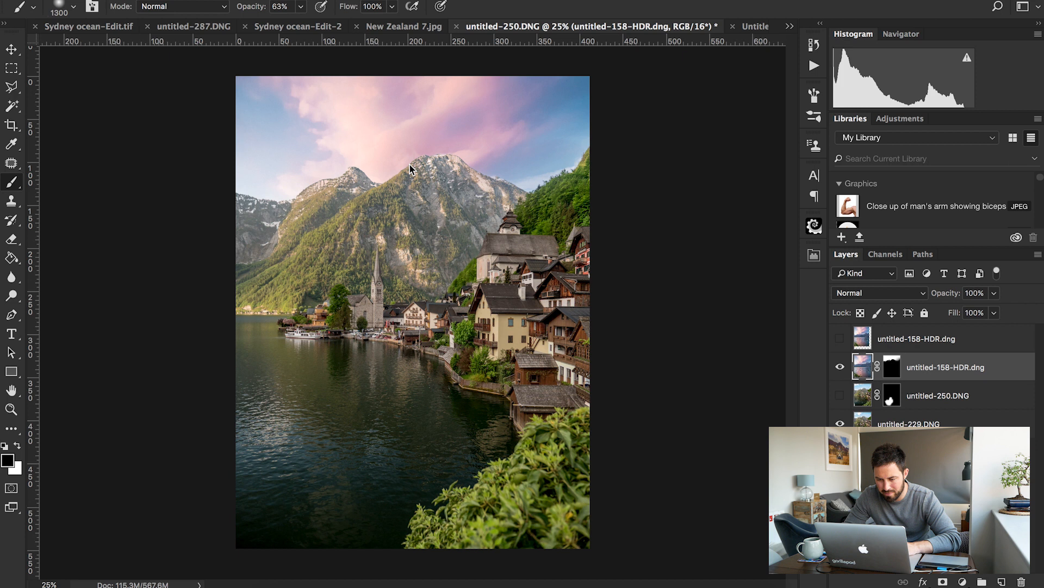
# - Add a Curves 1 adjustment above the sunset layer and nudge its RGB midpoint slightly
pyautogui.click(927, 272)
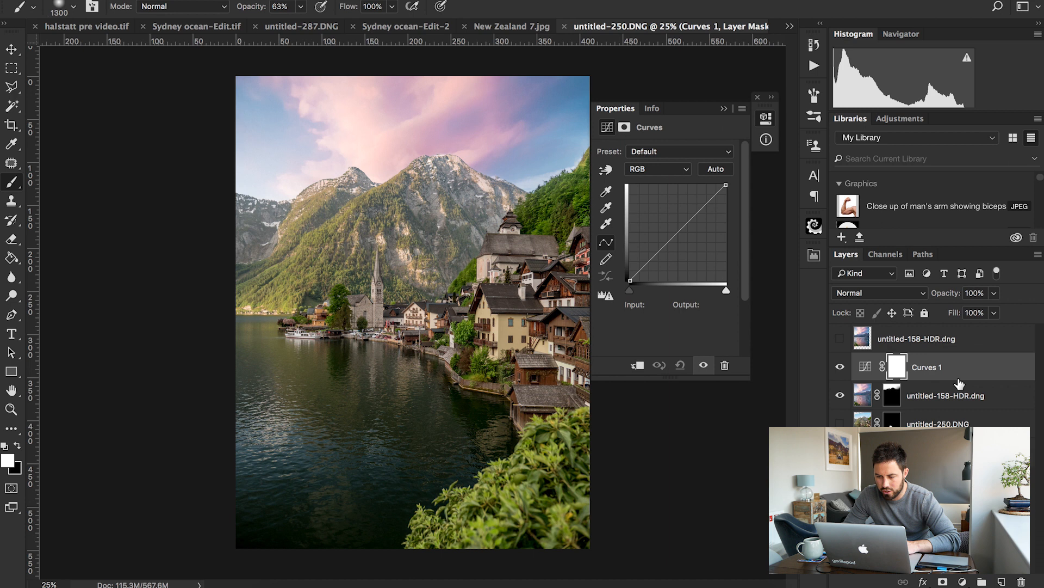
pyautogui.click(676, 238)
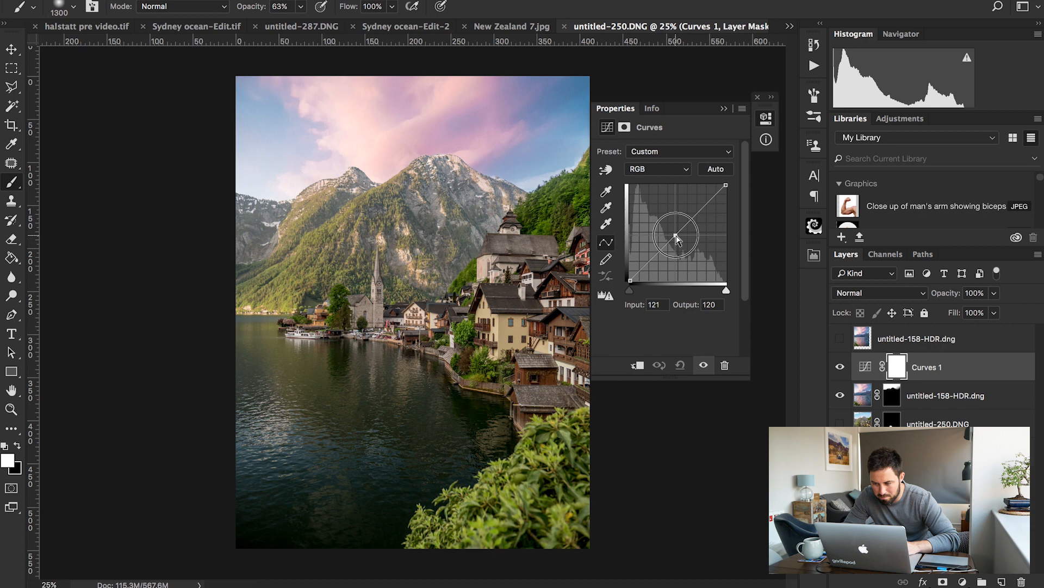
pyautogui.moveTo(678, 236); pyautogui.dragTo(682, 242)
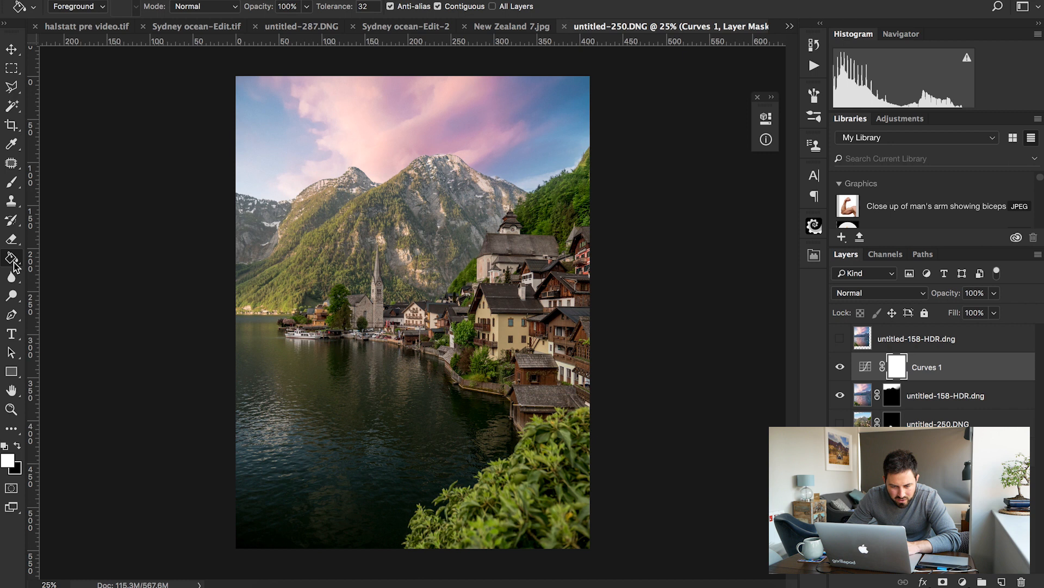
# - Switch to the Gradient tool to fade the flipped sky copy into the lake
pyautogui.click(11, 258)
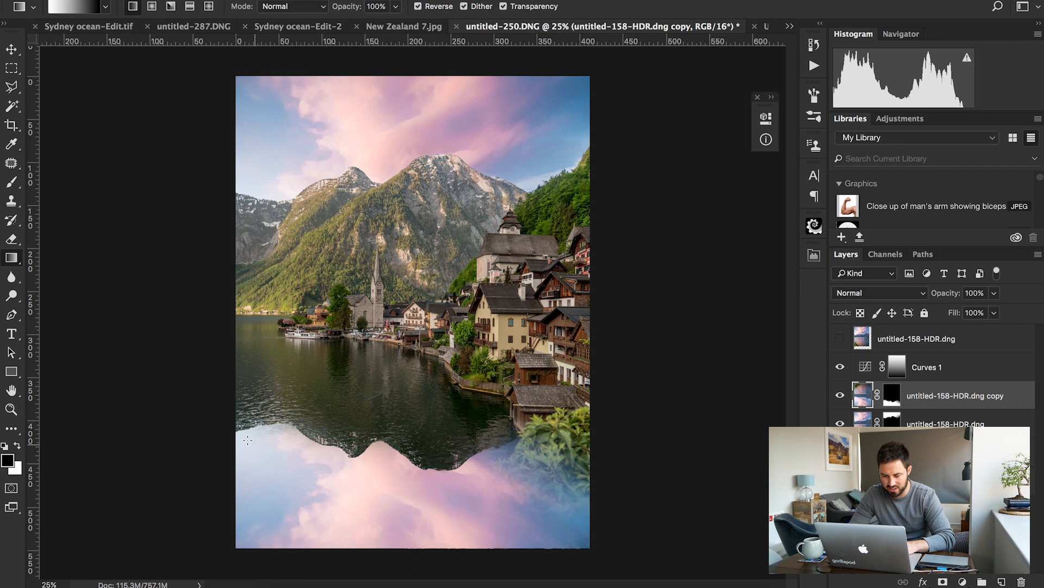
# - Set the flipped sky copy's blend mode to Overlay for a faint pink reflection
pyautogui.click(878, 293)
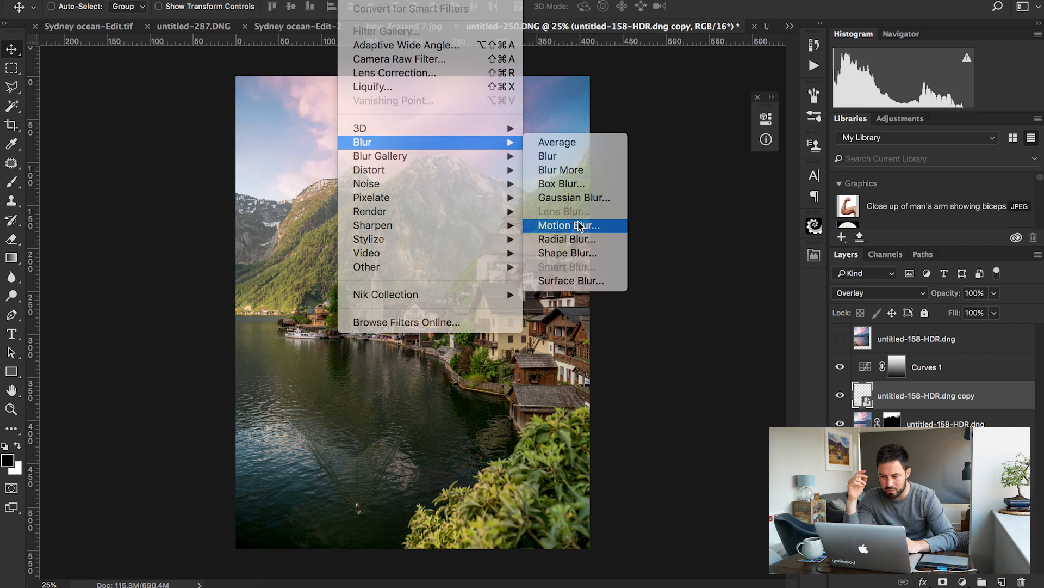
# - Apply a Motion Blur of angle 0 and distance 165 to the lake reflection
pyautogui.click(568, 226)
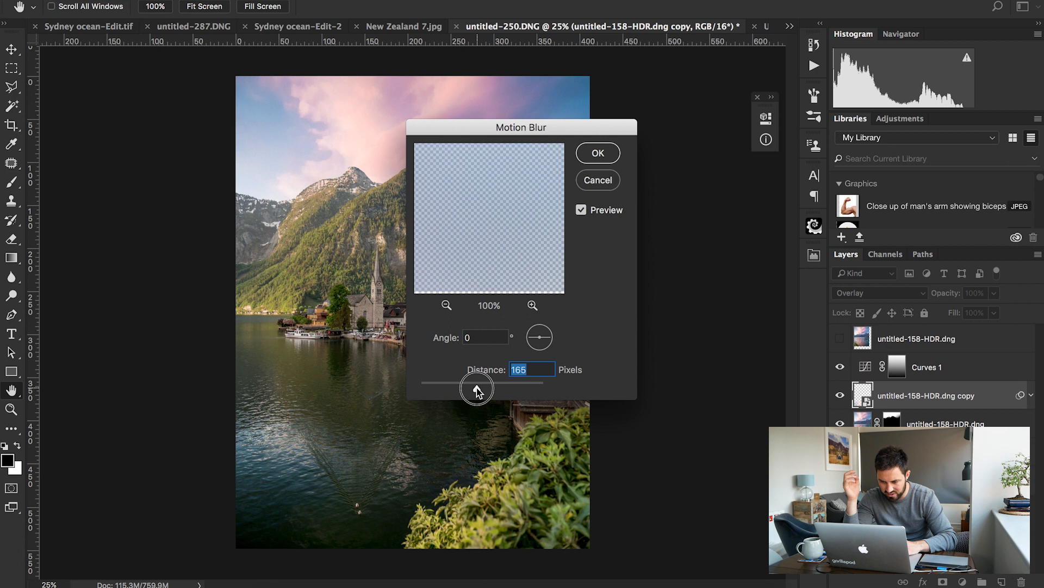
pyautogui.click(597, 153)
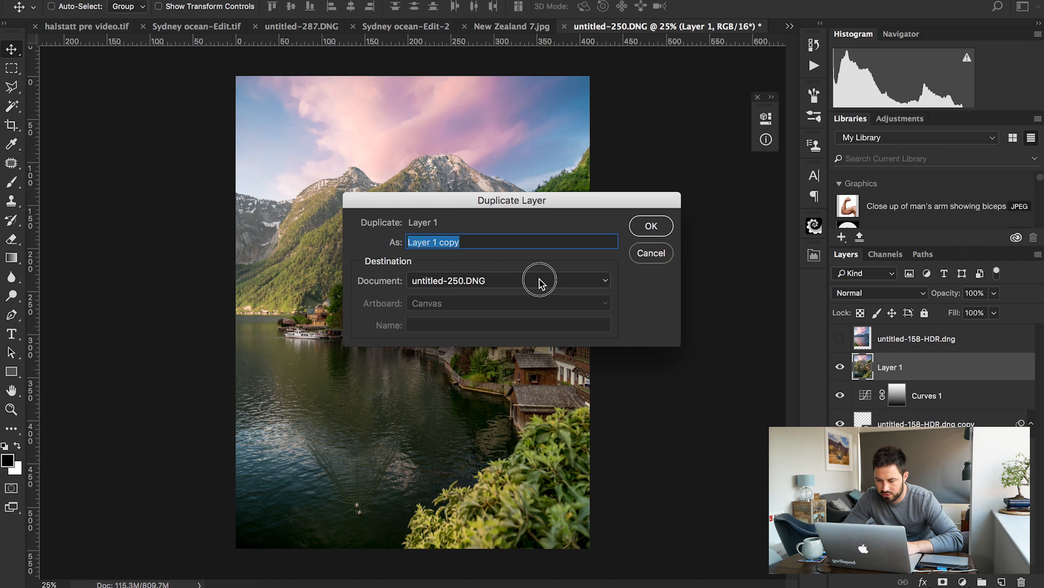
pyautogui.click(651, 225)
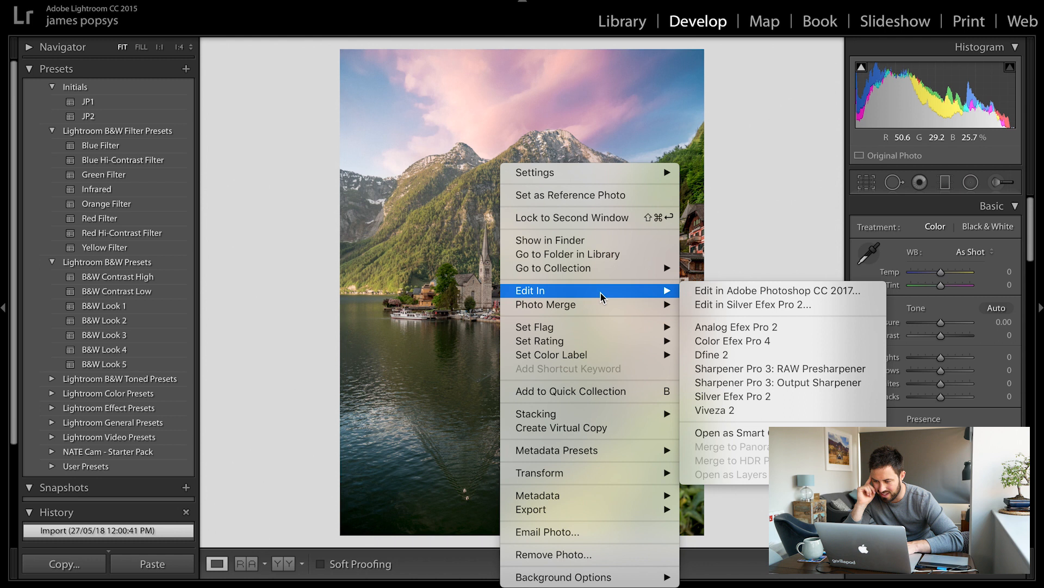
pyautogui.moveTo(726, 413)
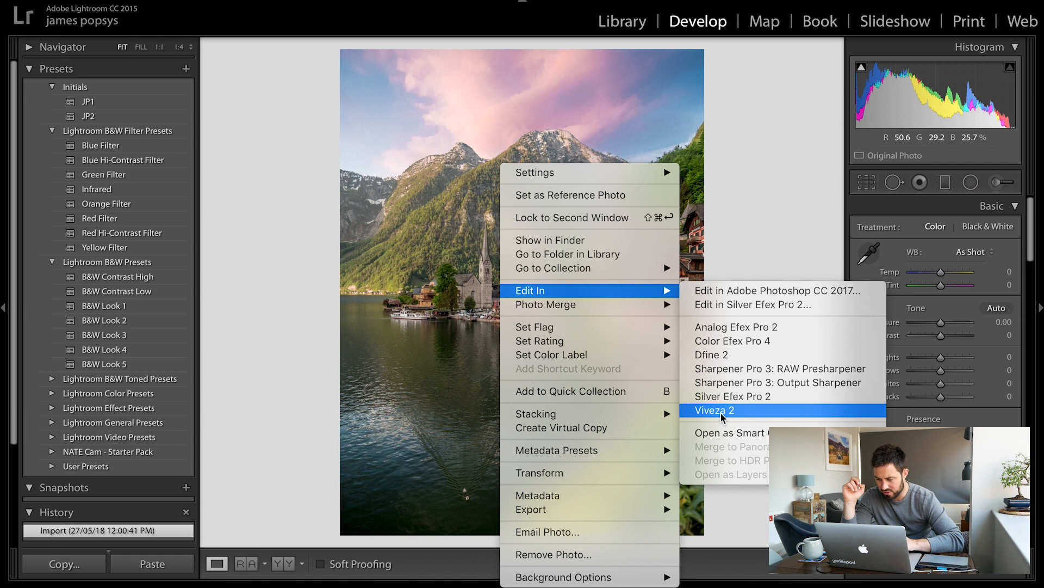
# - Send the composite from Lightroom via Edit In to Viveza 2
pyautogui.click(714, 410)
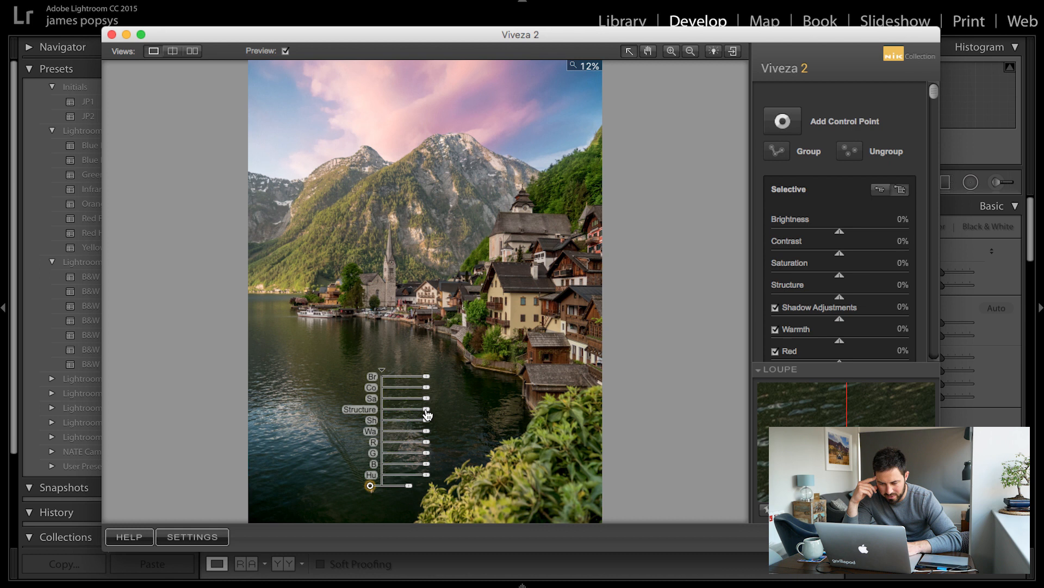
# - Raise the lake control point's Structure to 33% to bring out water detail
pyautogui.moveTo(408, 409); pyautogui.dragTo(437, 409)
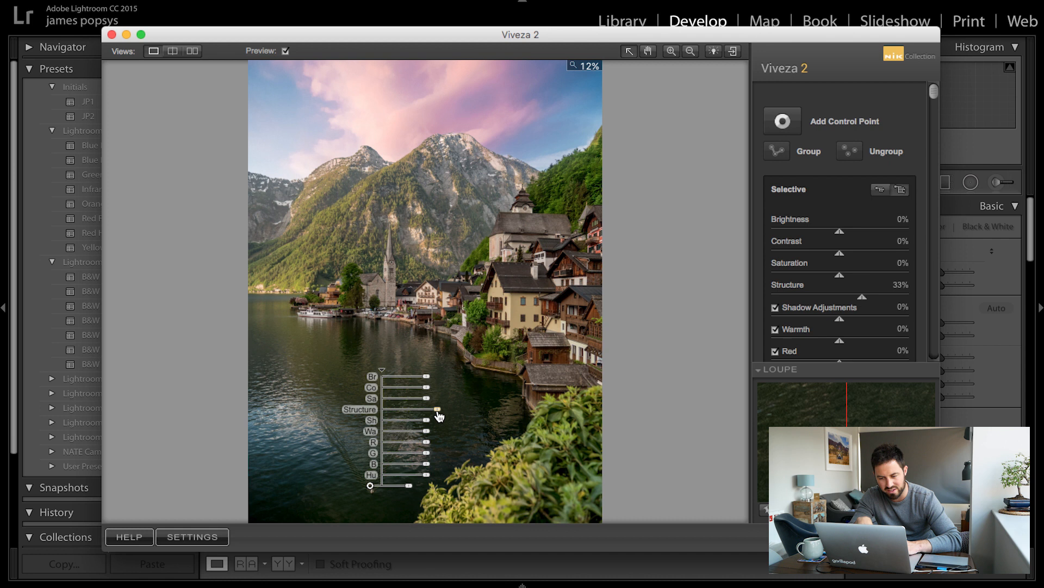
pyautogui.moveTo(438, 409); pyautogui.dragTo(437, 345)
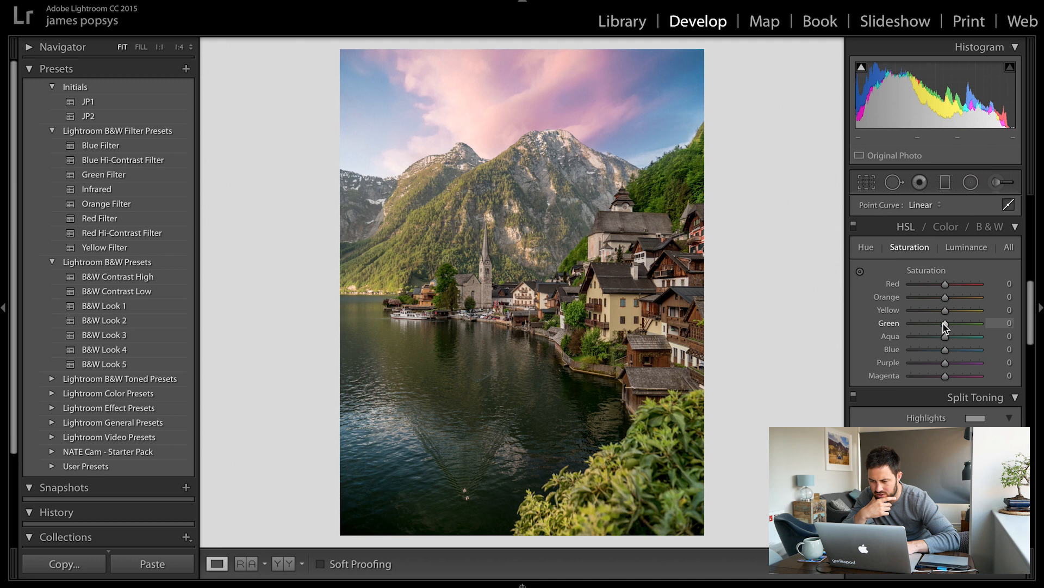
# - Set HSL greens saturation +41 luminance +54, purple/magenta +44/+30 and -18/-5, yellows +46/+38
pyautogui.click(966, 247)
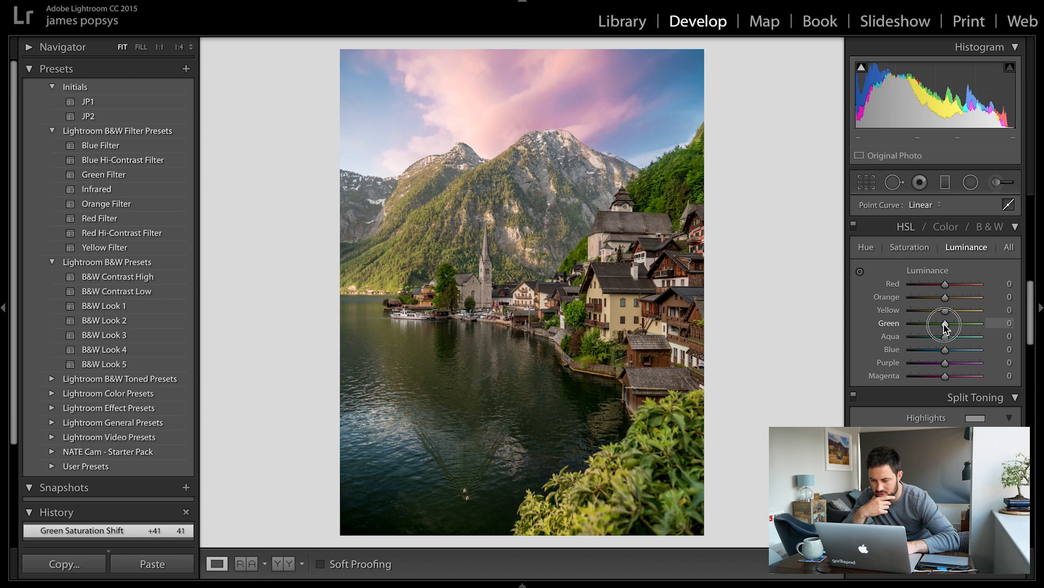
pyautogui.moveTo(942, 323); pyautogui.dragTo(980, 323)
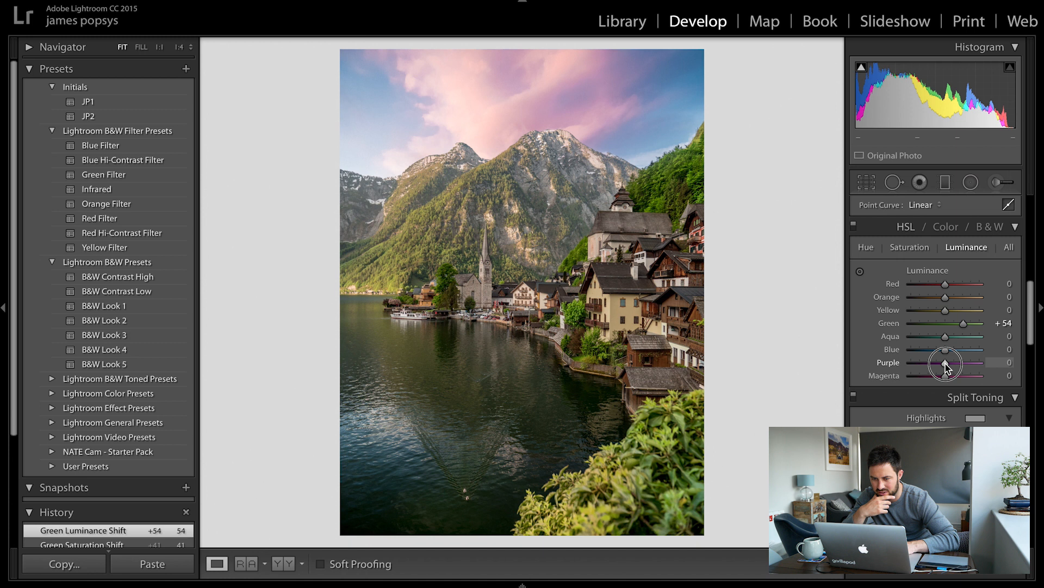
pyautogui.moveTo(944, 363); pyautogui.dragTo(926, 362)
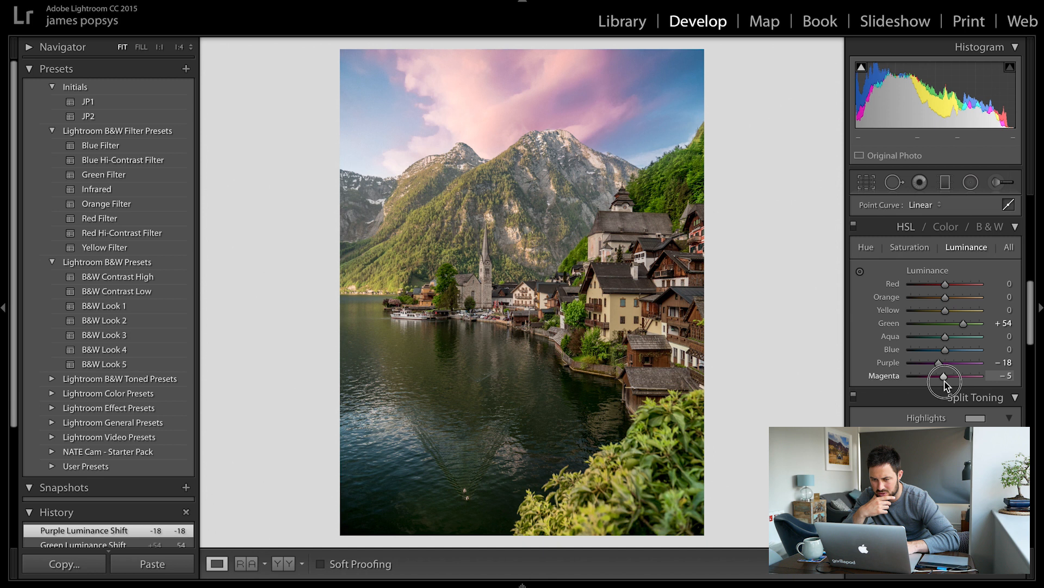
pyautogui.click(909, 247)
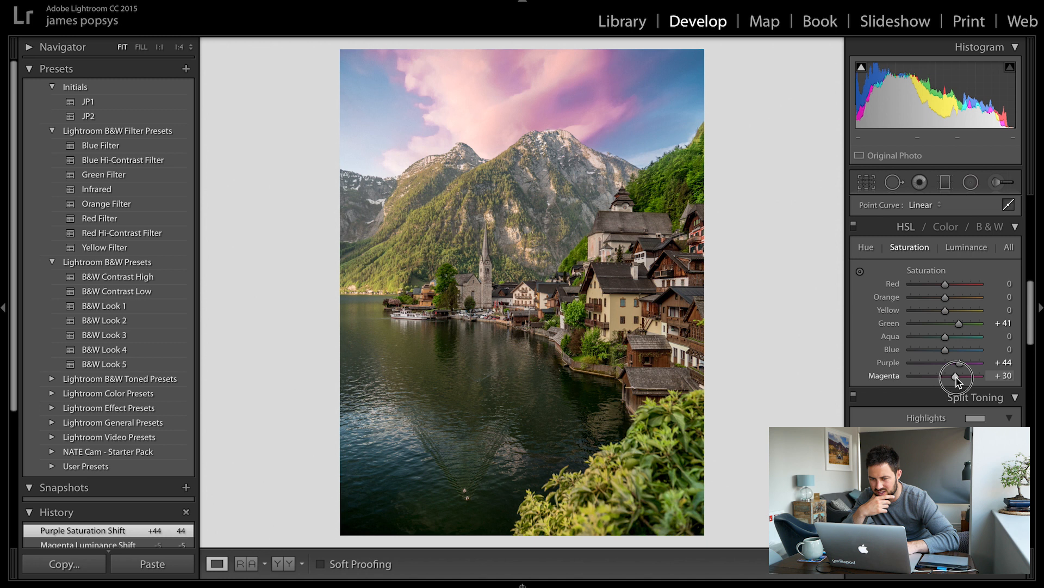
pyautogui.click(966, 247)
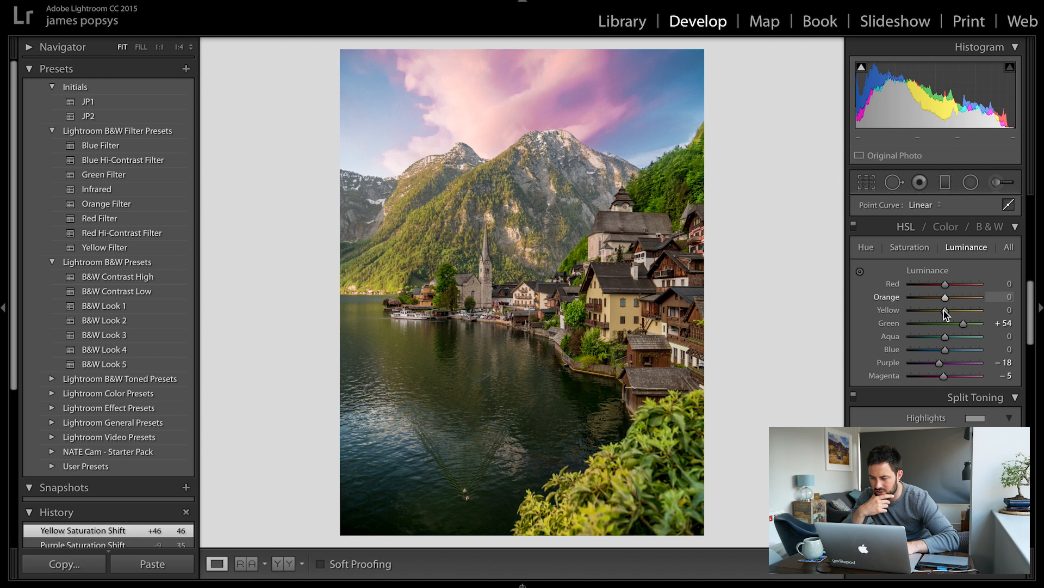
pyautogui.moveTo(944, 310); pyautogui.dragTo(958, 310)
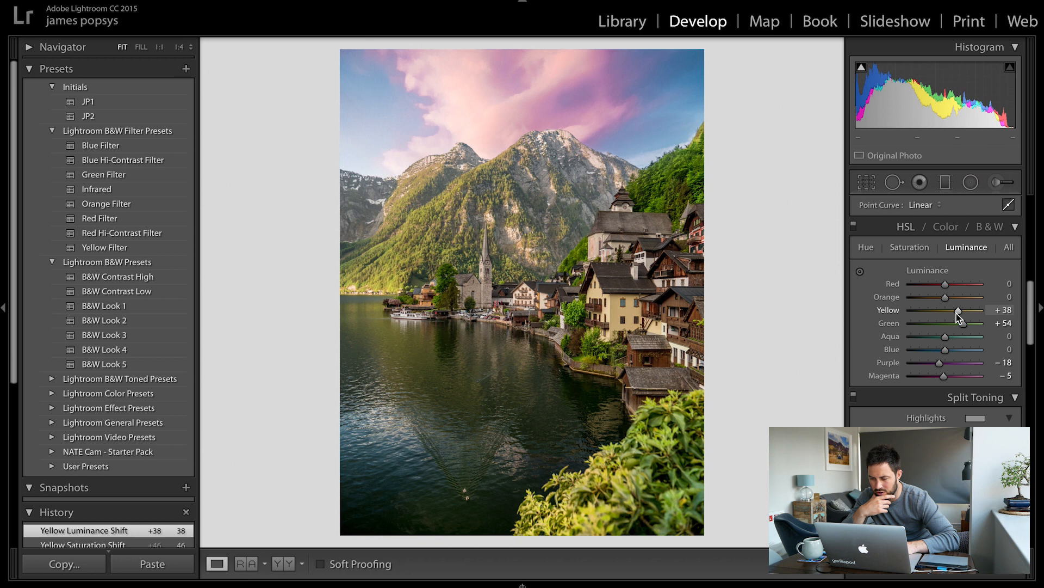